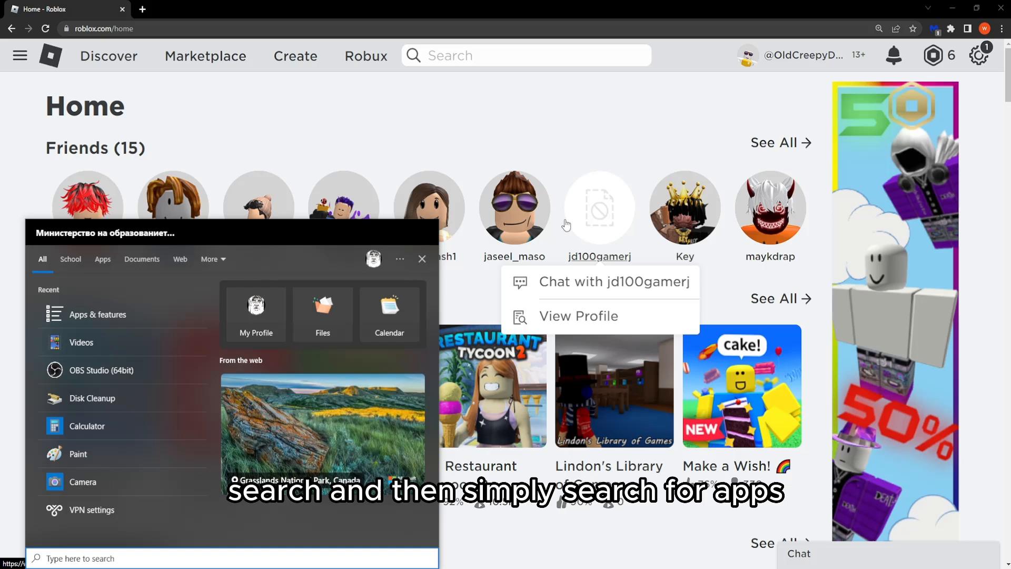
- Search 'apps' in the Start menu to reach the Apps & features page
type("apps")
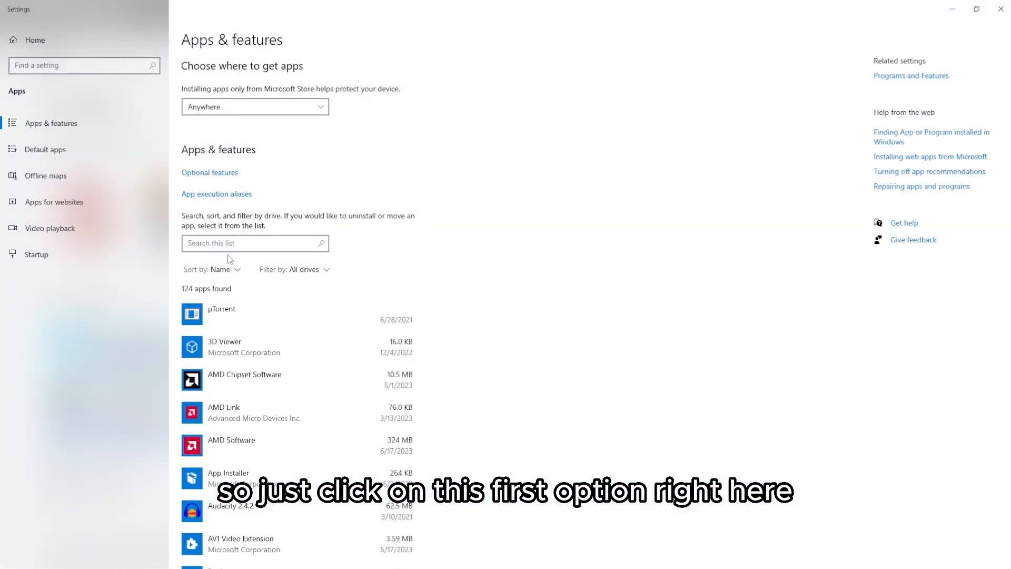
- Filter the installed apps list by 'roblox' to show Roblox Player and Roblox Studio
left_click(254, 243)
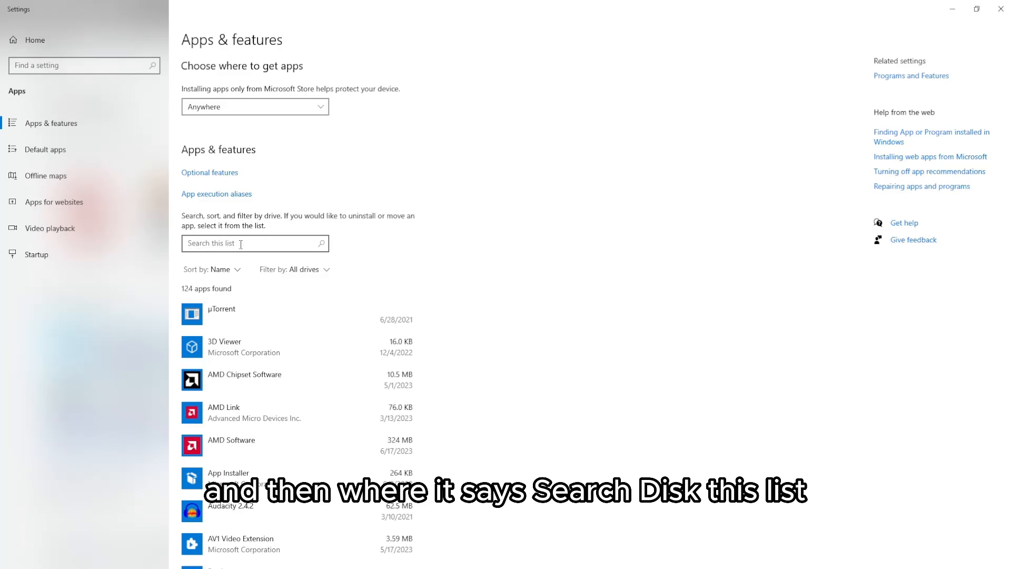
type("r")
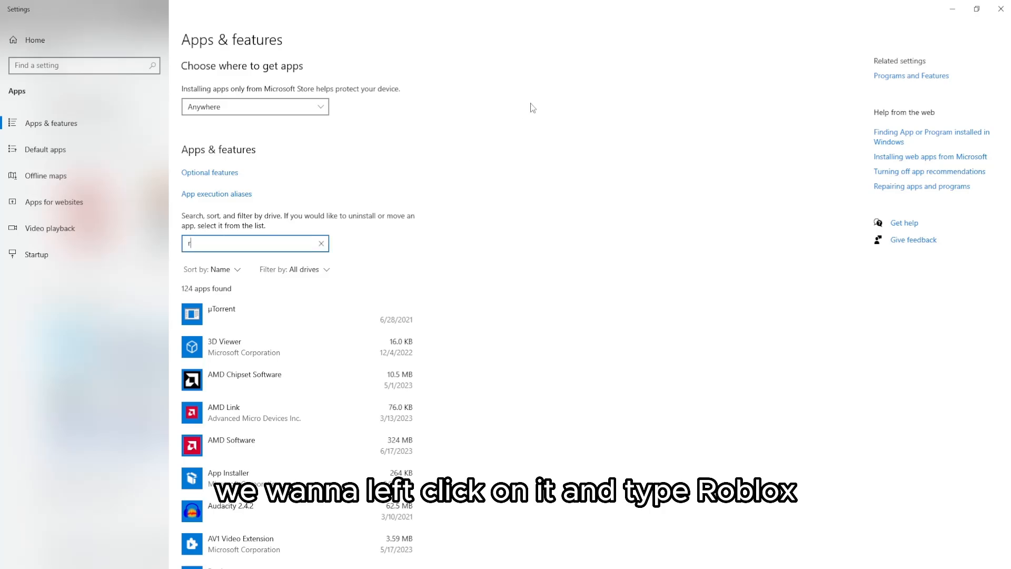
type("oblox")
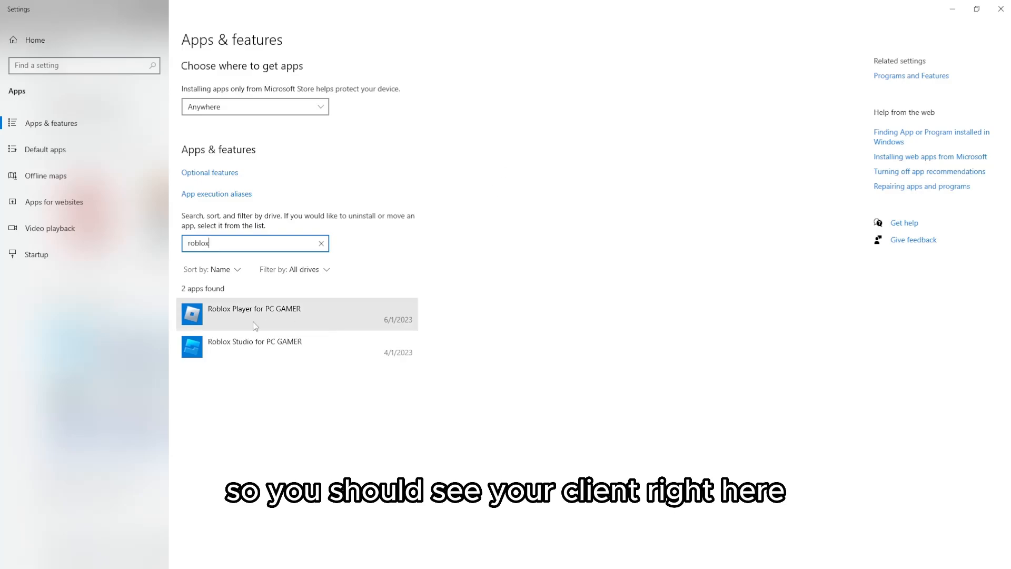
mouse_move(264, 317)
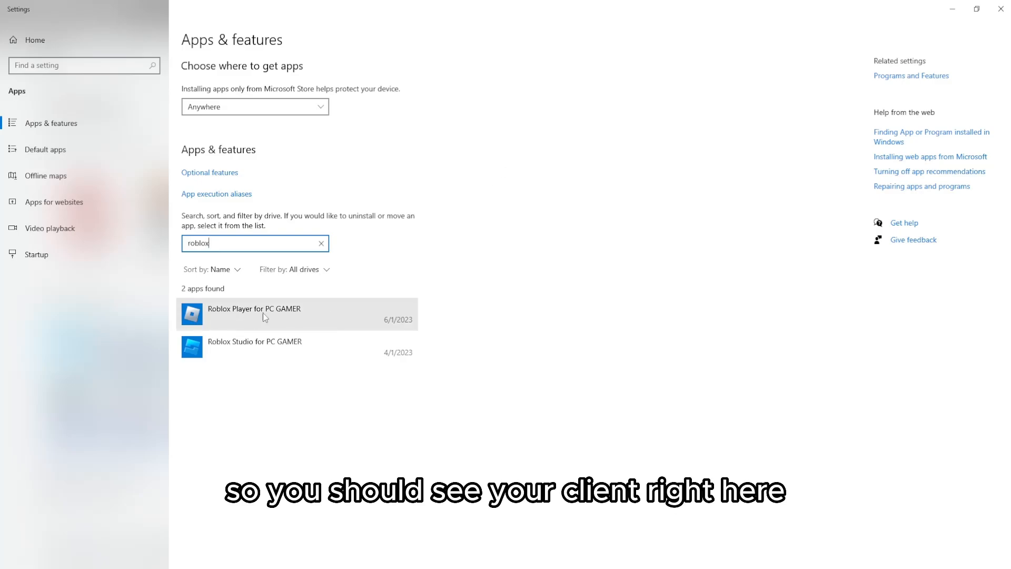
- Uninstall Roblox Player and acknowledge the 'Roblox has been uninstalled' message
left_click(277, 314)
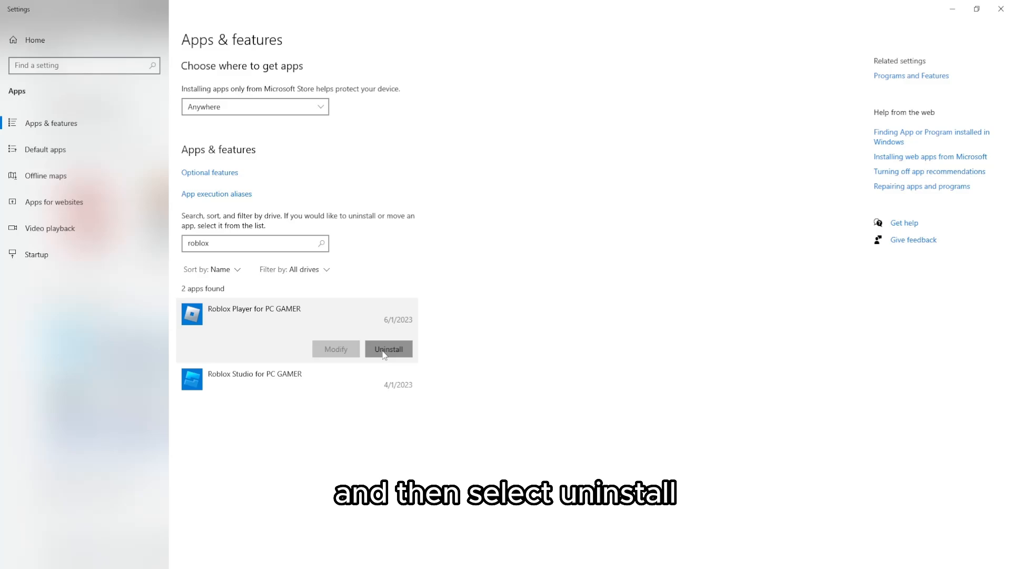
left_click(389, 348)
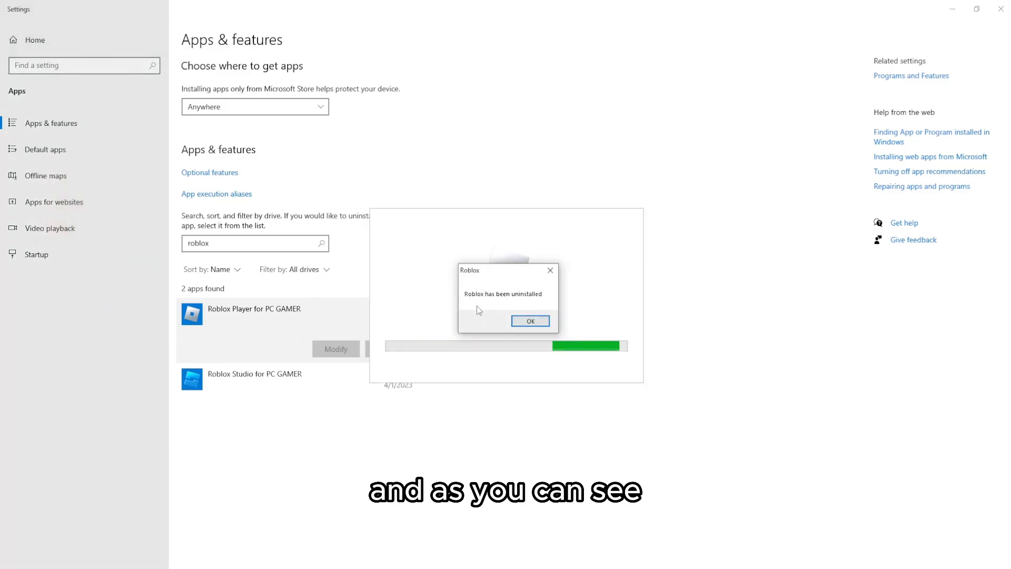
left_click(530, 320)
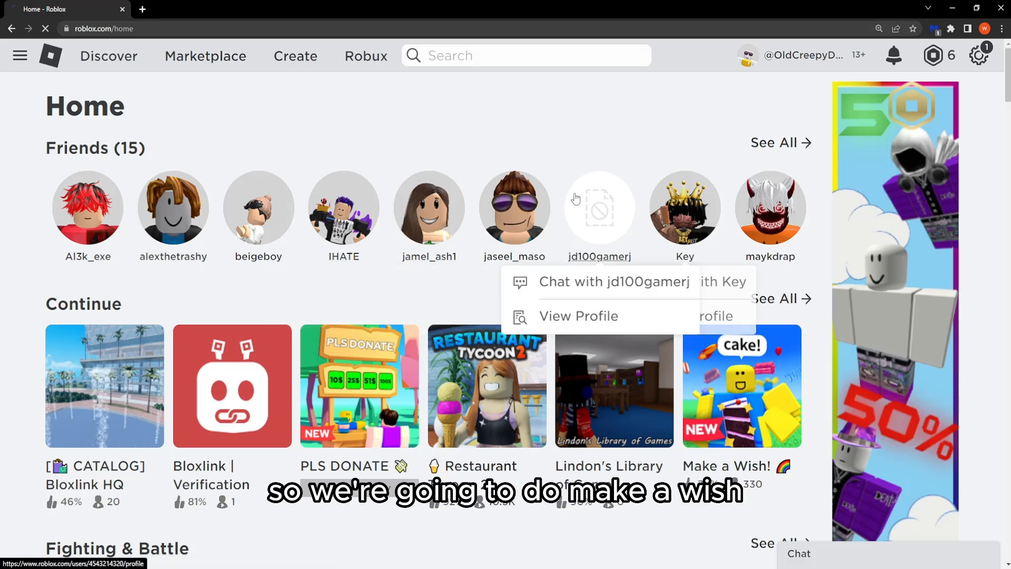
- Play Make a Wish! from the Roblox home page, triggering the install prompt
left_click(740, 386)
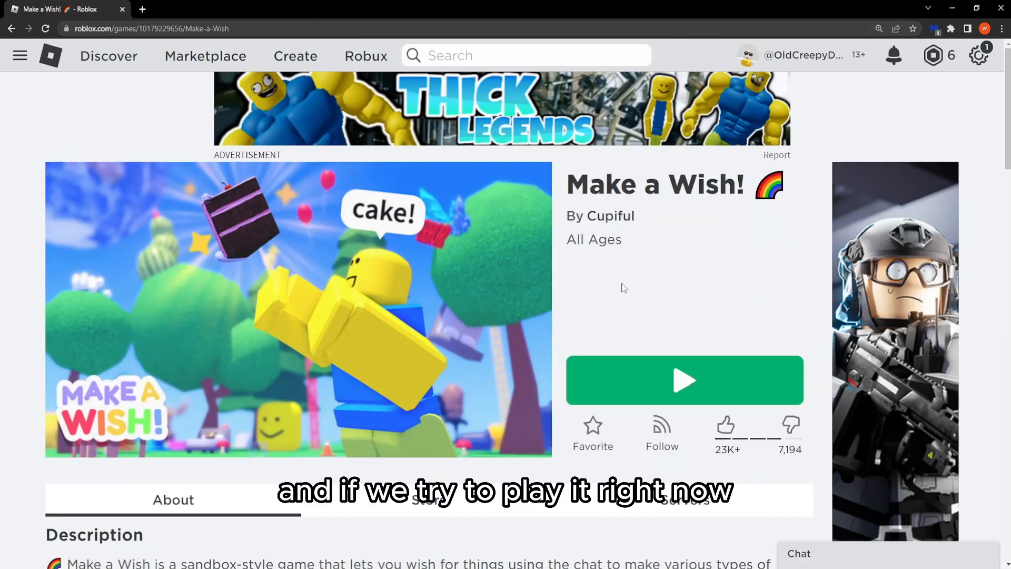
left_click(684, 380)
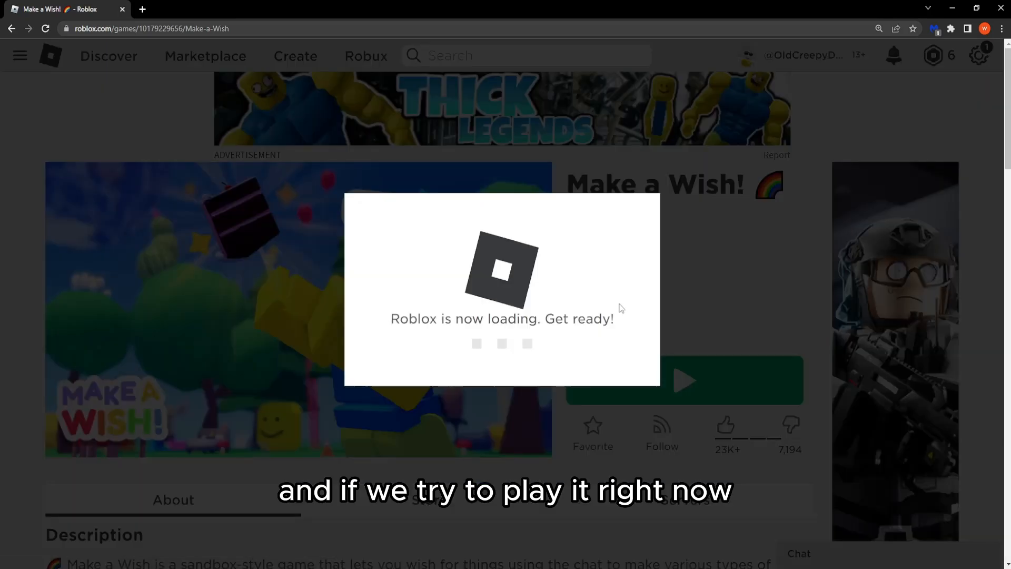
mouse_move(547, 277)
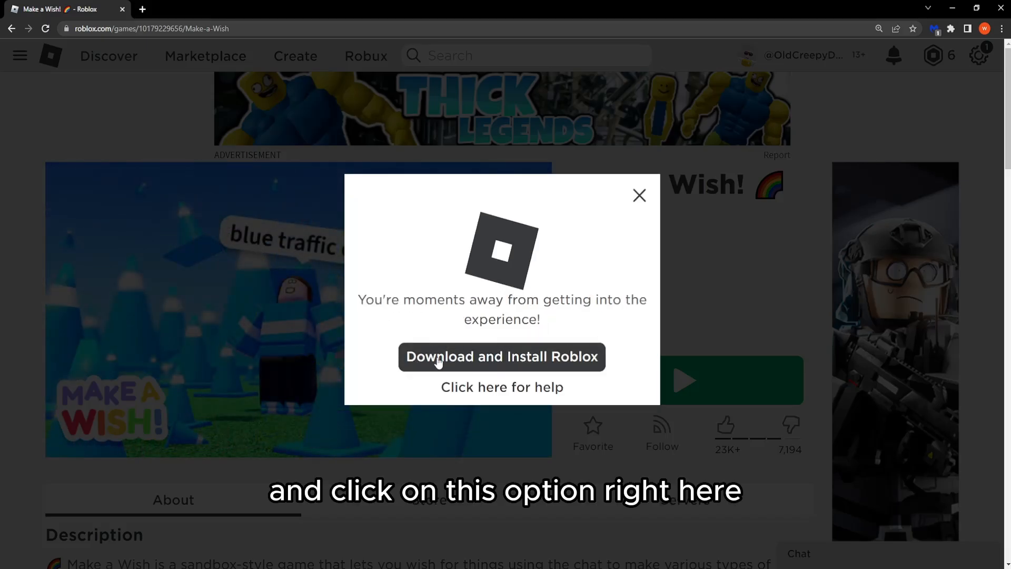
- Download and install Roblox, confirm success and dismiss the instructions dialog
left_click(501, 357)
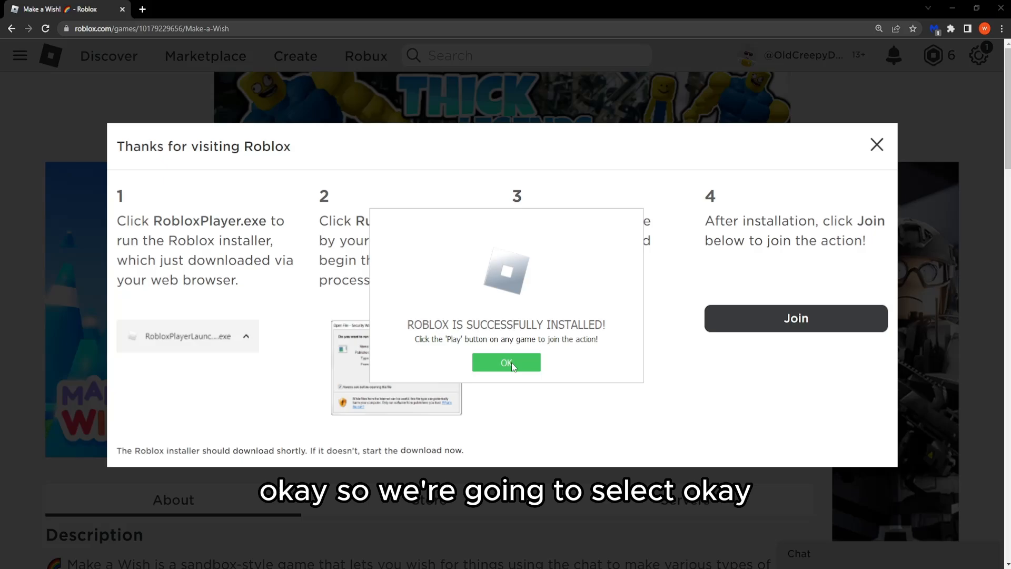
left_click(507, 362)
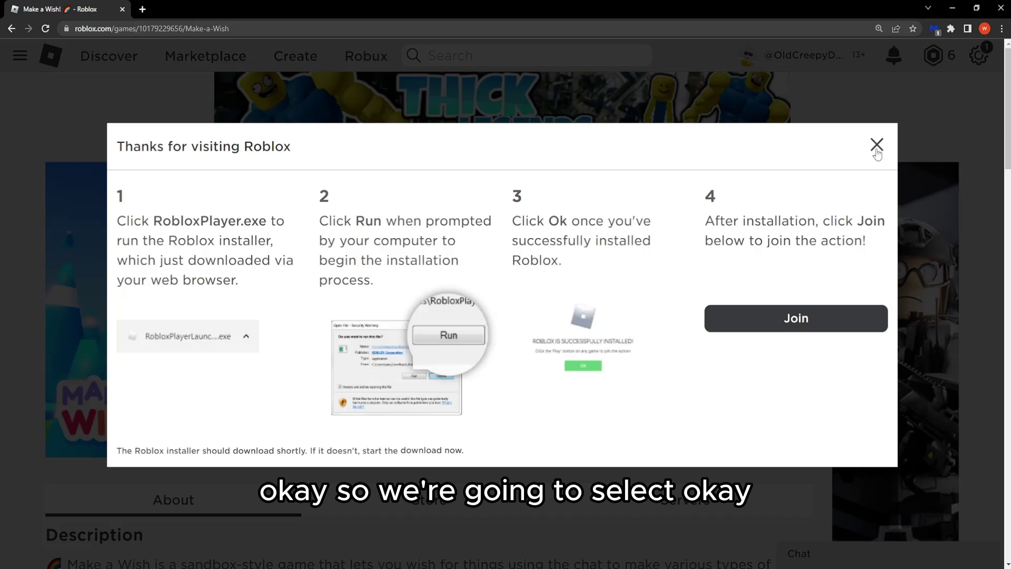
left_click(877, 144)
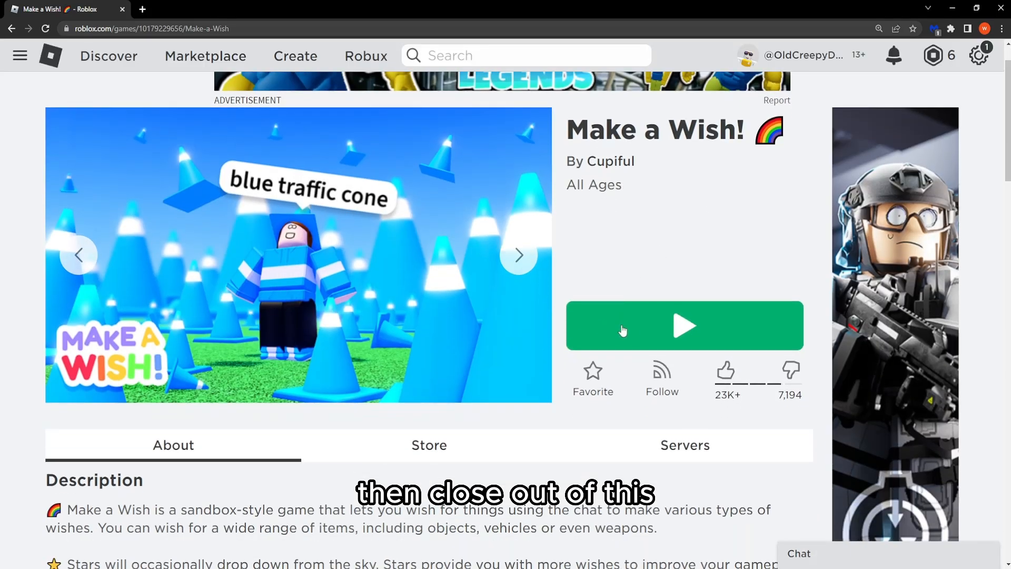
- Play Make a Wish! again and allow the browser to open the Roblox app
left_click(685, 326)
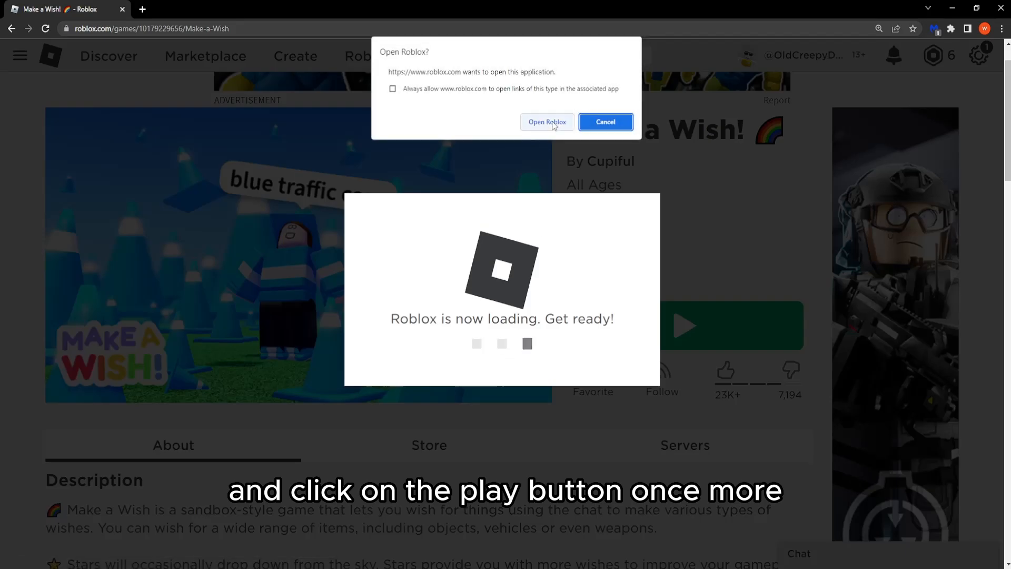
left_click(547, 122)
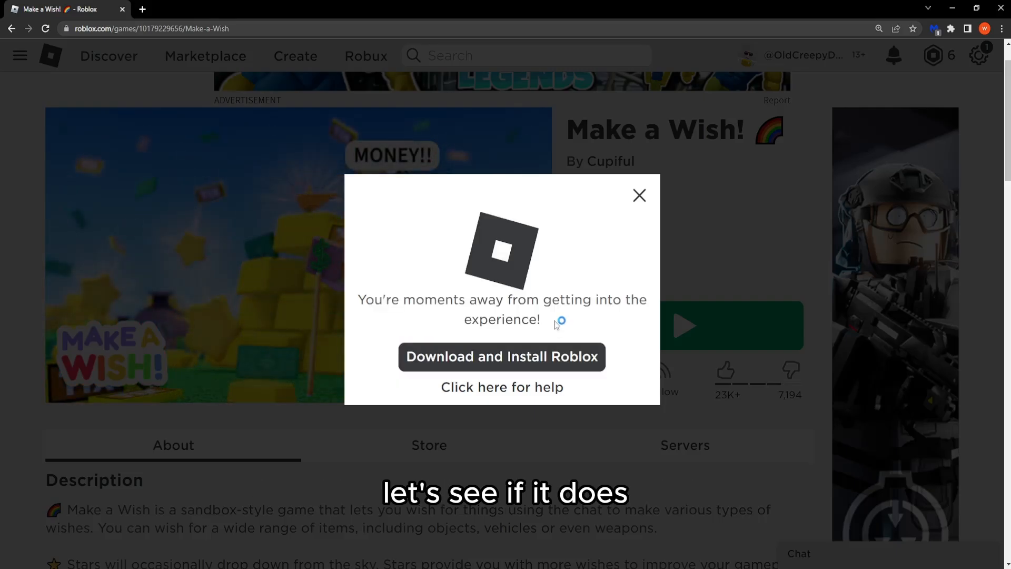
mouse_move(495, 334)
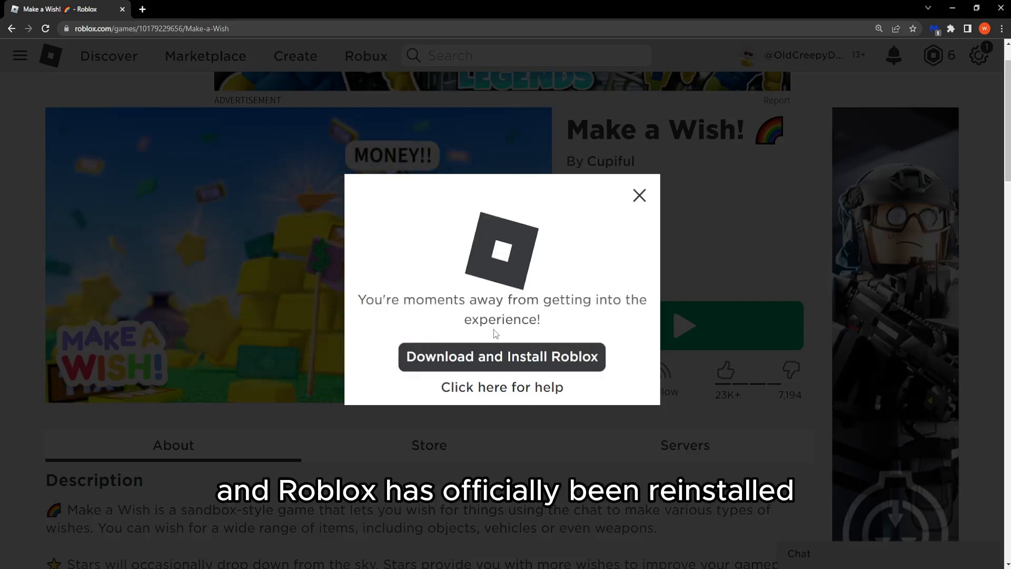
left_click(502, 358)
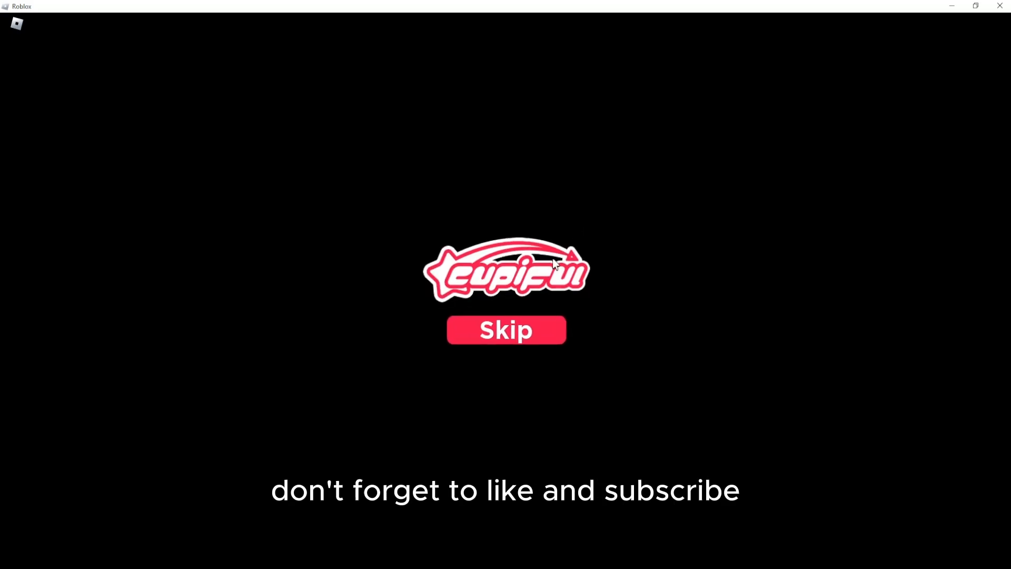
- Skip the Cupiful splash screen to spawn into the Make a Wish! world
left_click(505, 330)
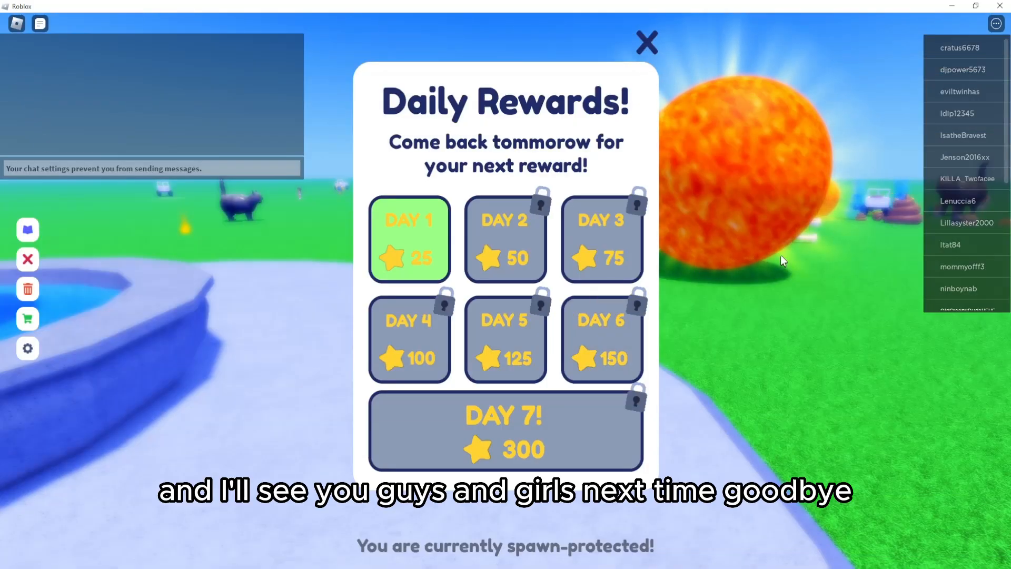
mouse_move(809, 260)
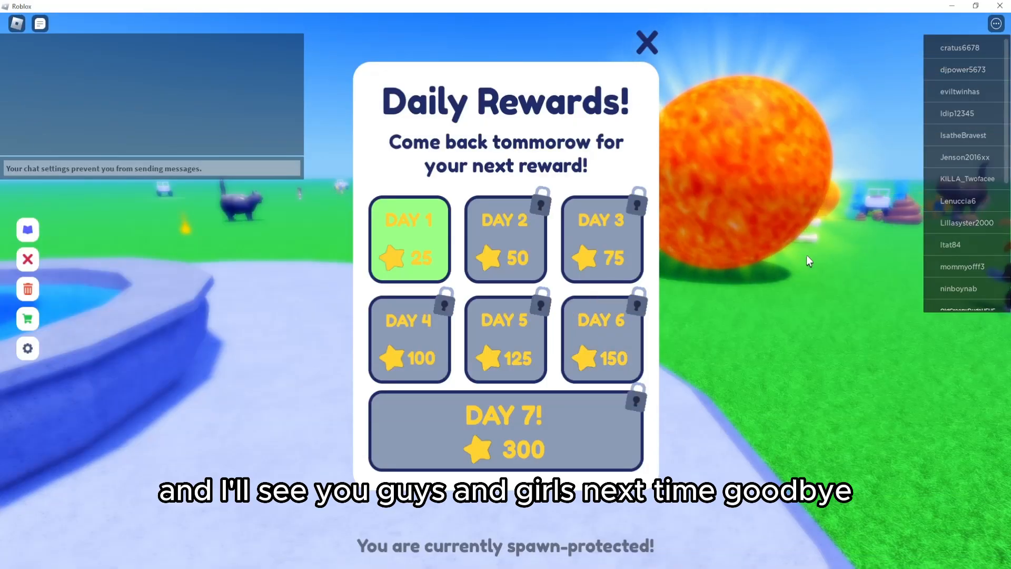